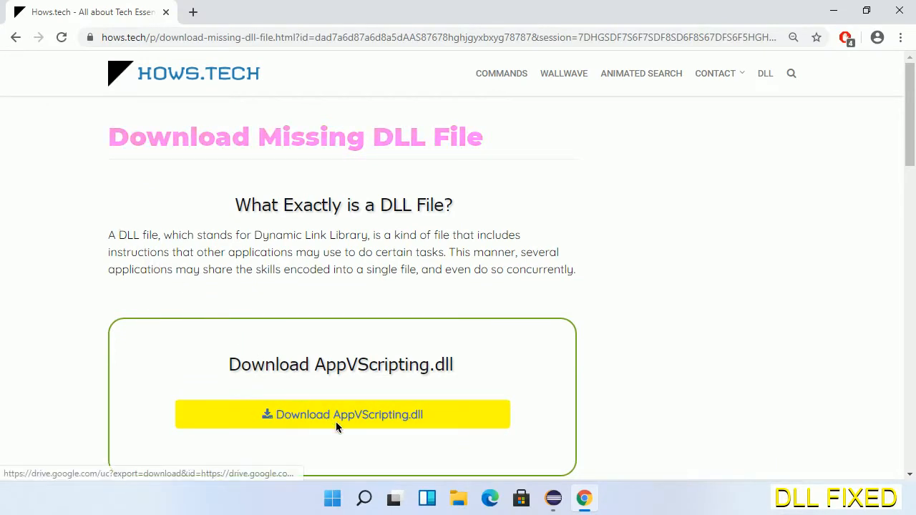
Download AppVScripting.dll from hows.tech into the Downloads folder and show it in File Explorer.
click(193, 11)
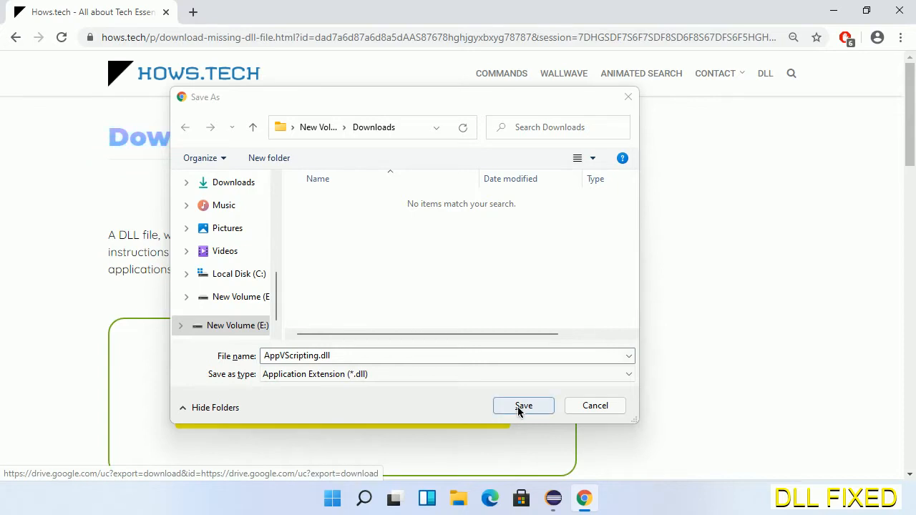
click(523, 406)
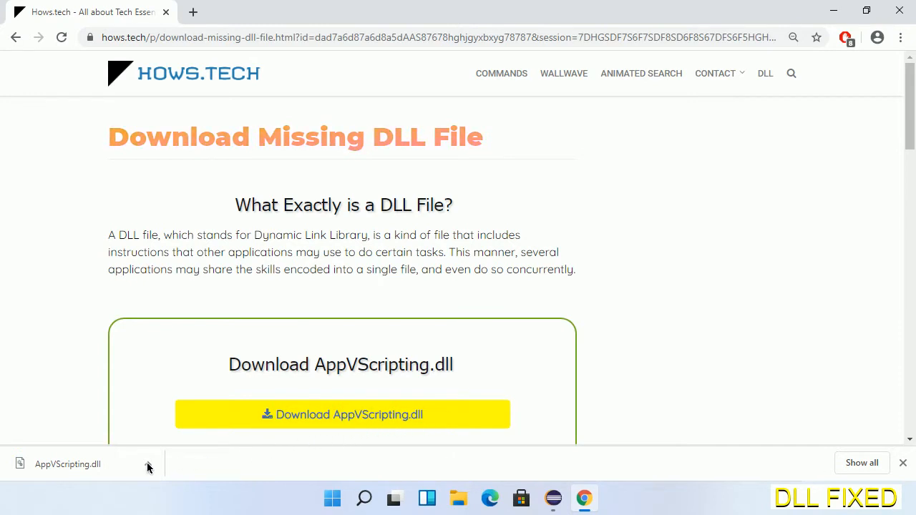
click(147, 464)
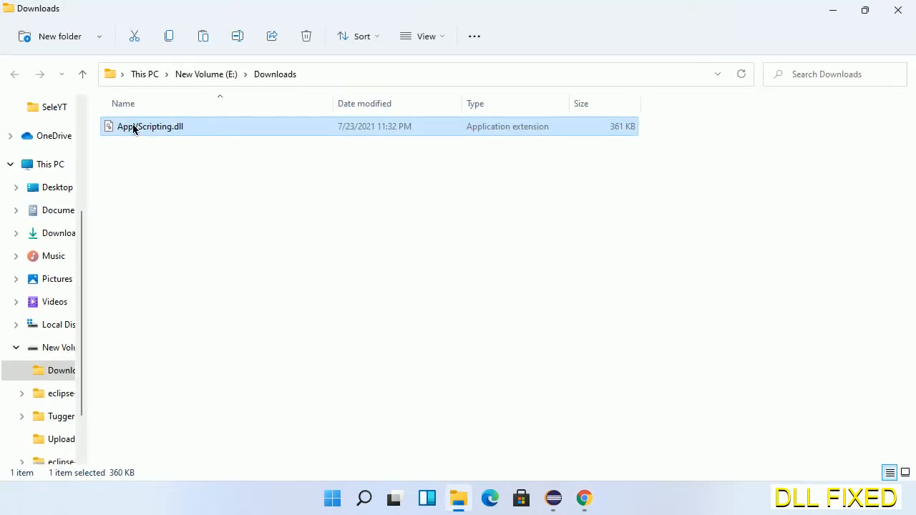
Copy AppVScripting.dll from Downloads, then go to This PC's drive list.
right_click(150, 126)
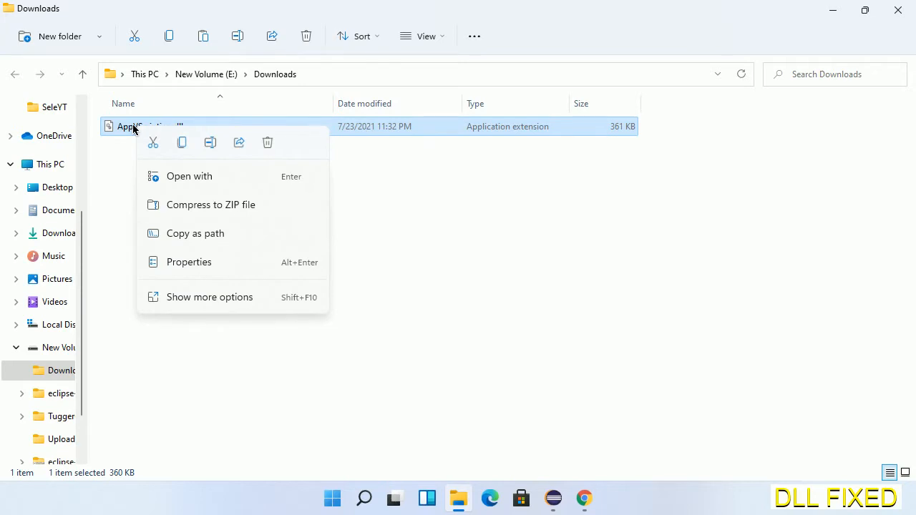
mouse_move(182, 143)
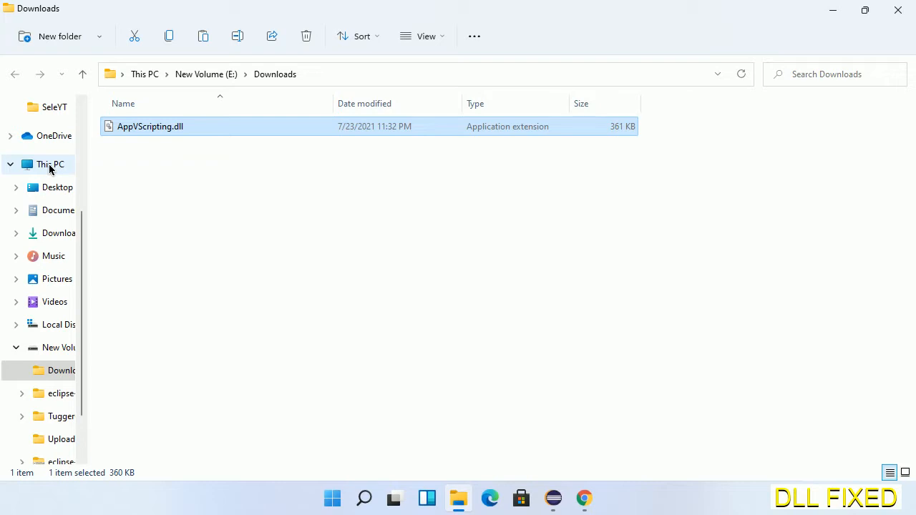
click(59, 324)
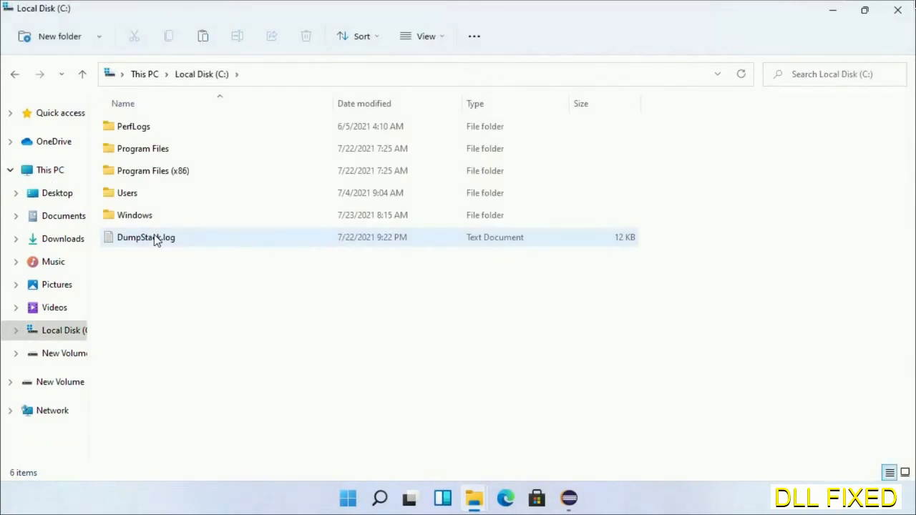
Paste AppVScripting.dll into C:\Windows\System32, granting administrator permission.
double_click(134, 215)
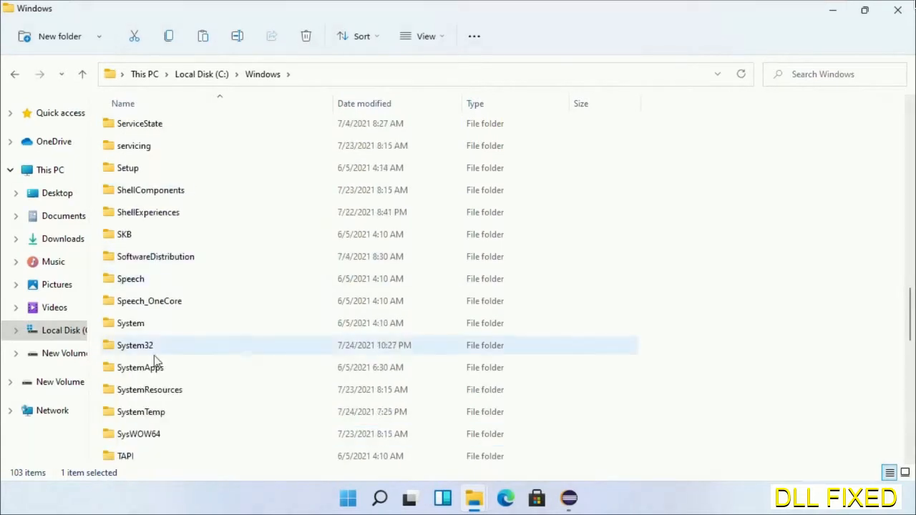
double_click(135, 345)
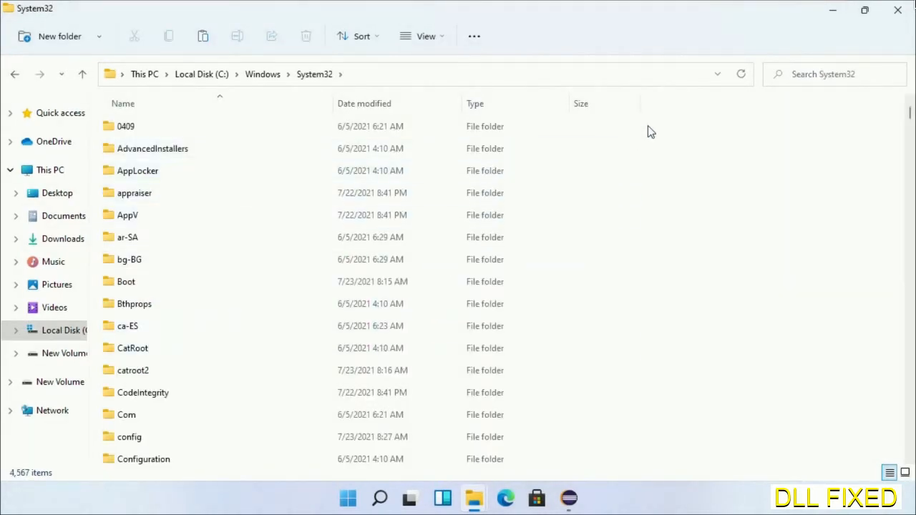
right_click(651, 131)
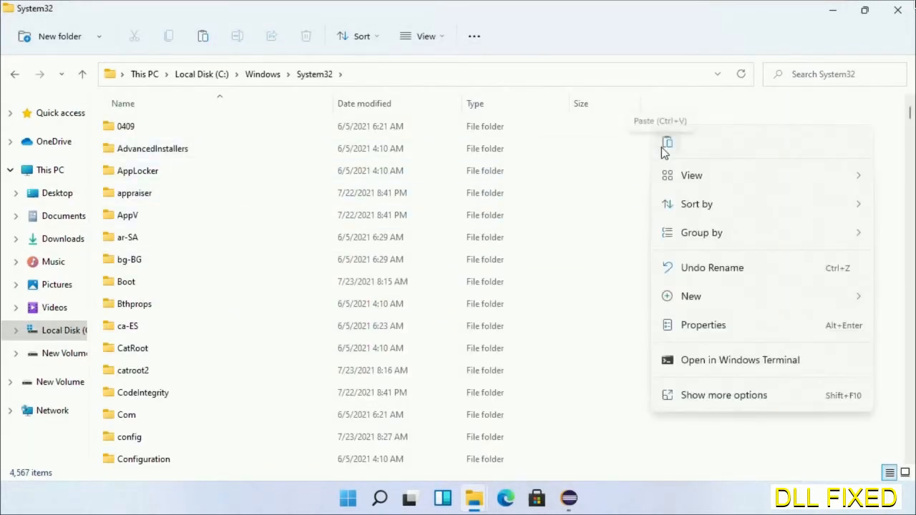
click(667, 142)
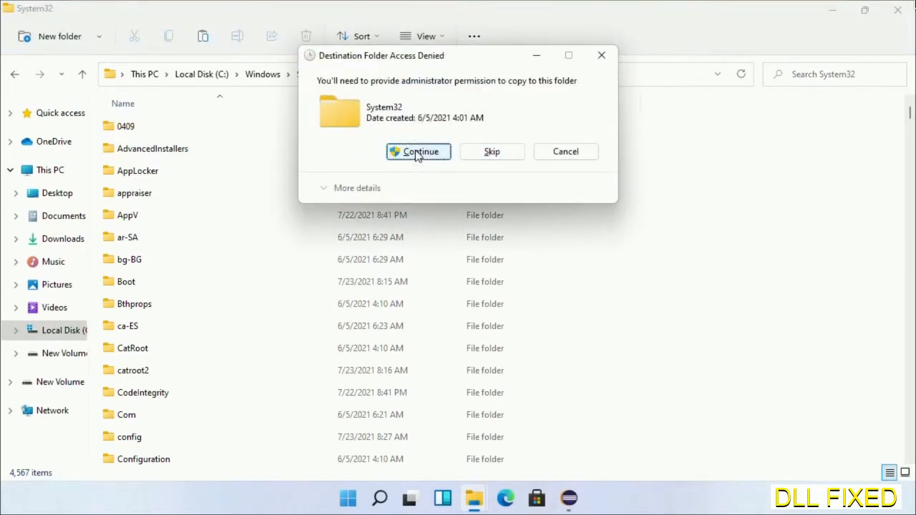
click(380, 498)
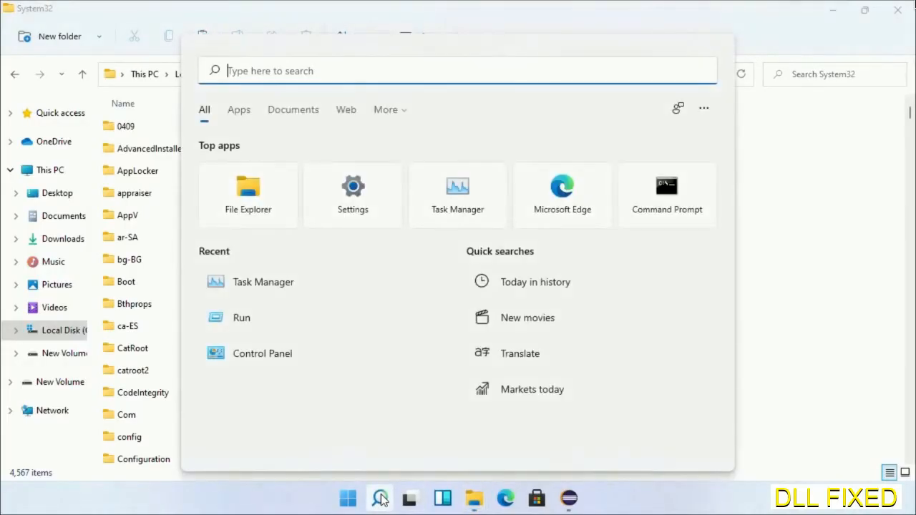
From an administrator Task Manager, run C:\Windows\System32\cmd.exe as a new admin task.
text(task)
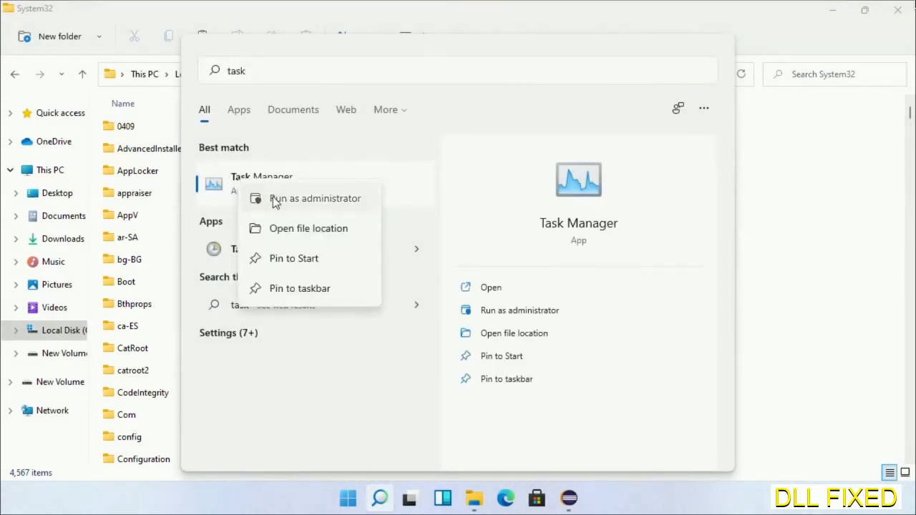
click(315, 198)
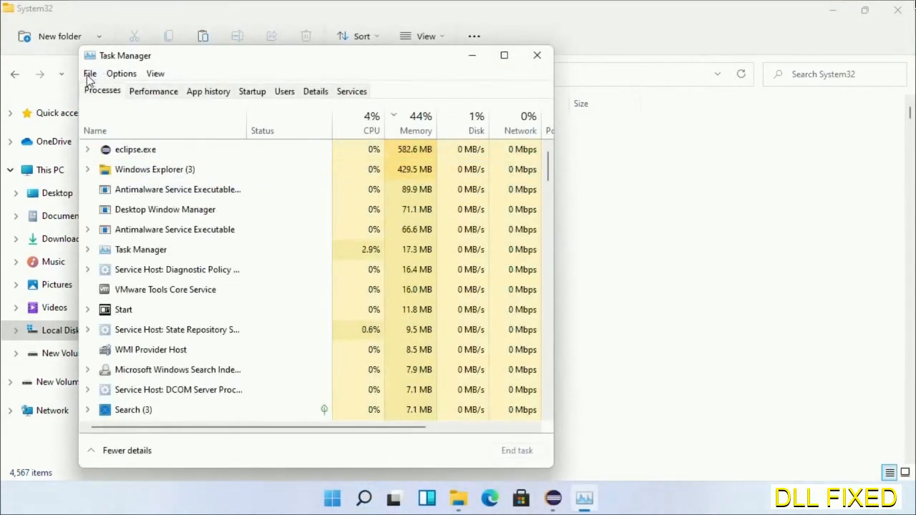
click(90, 73)
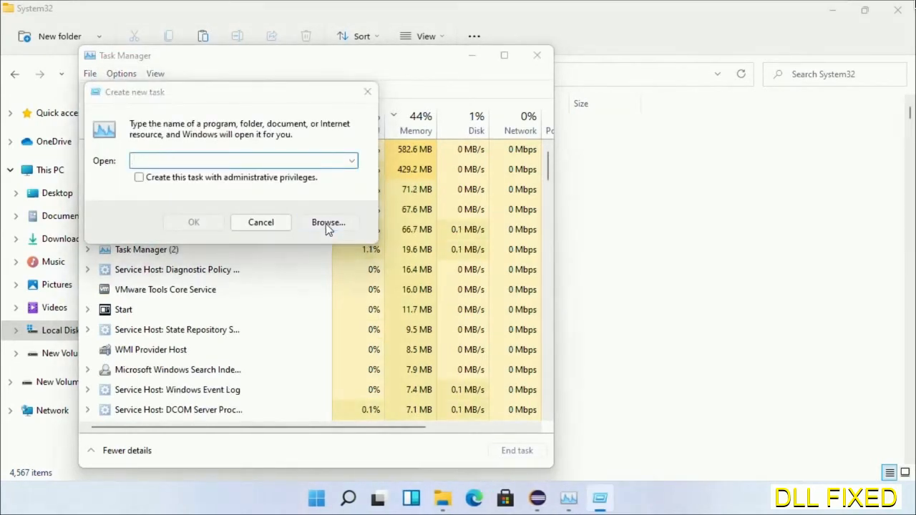
click(328, 222)
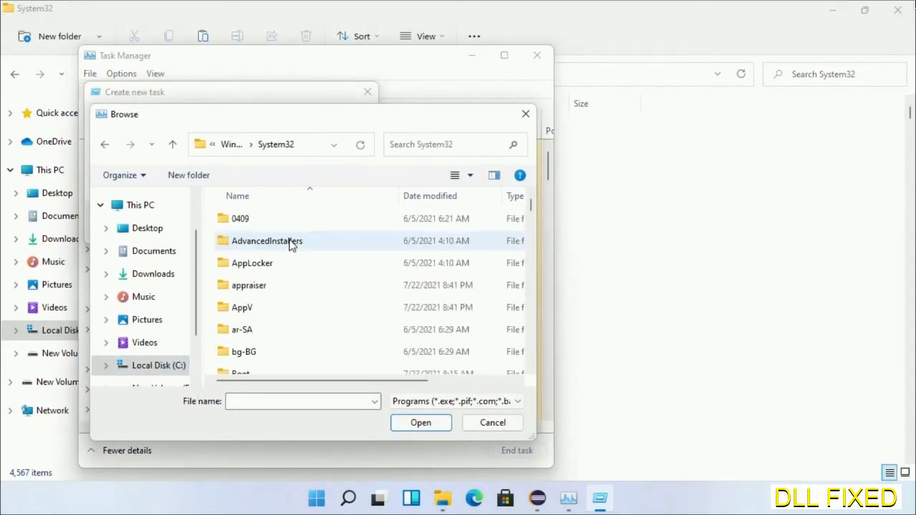
click(251, 262)
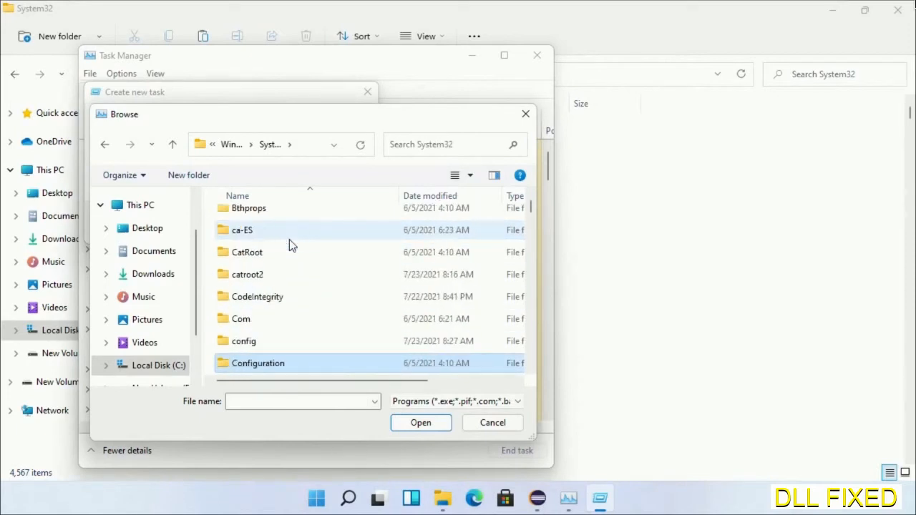
scroll(down, 3)
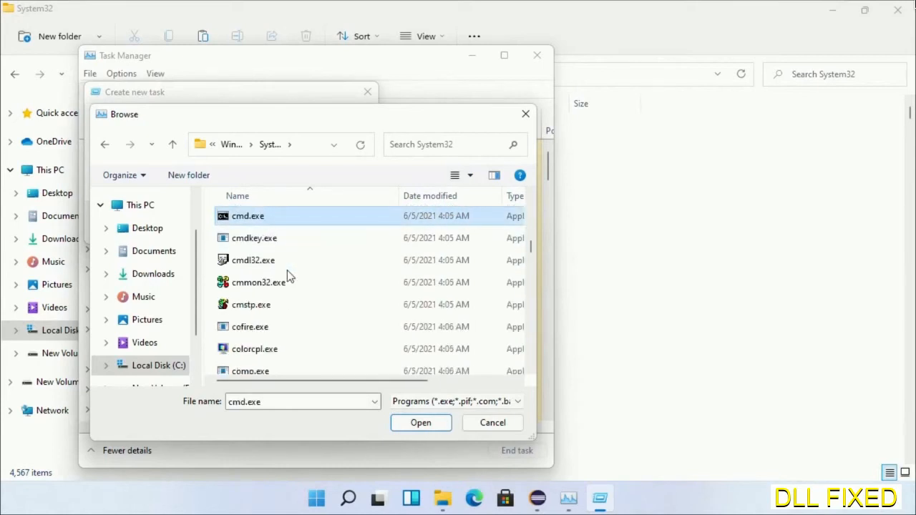
click(420, 422)
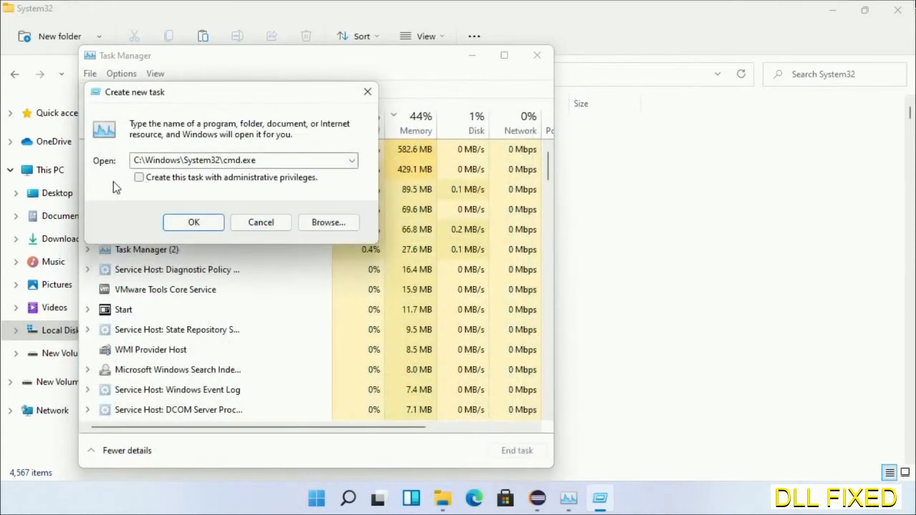
click(139, 177)
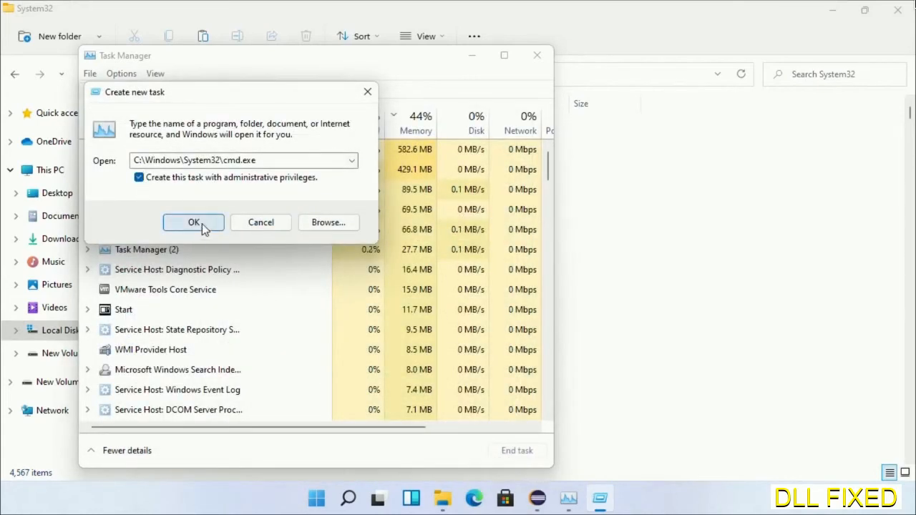
click(193, 223)
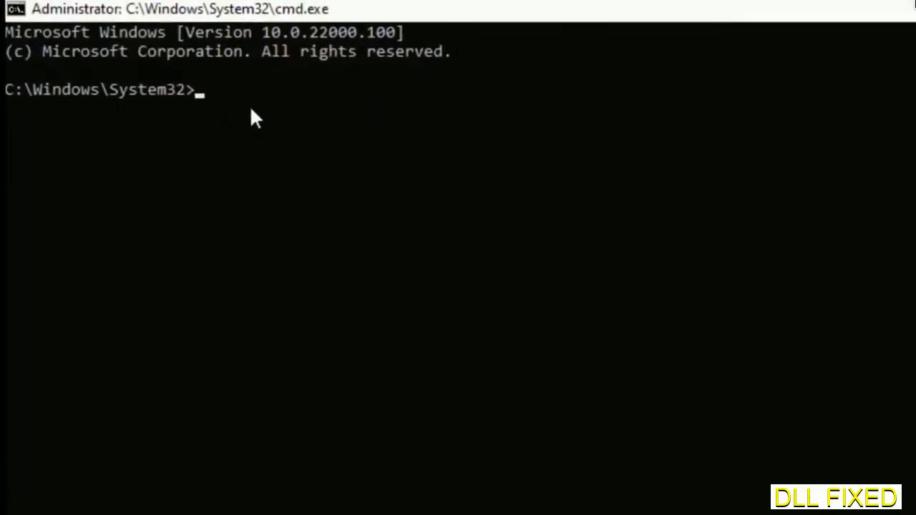
Run chkdsk c: /f /r and confirm with Y to schedule it.
text(chkdsk c /f /r)
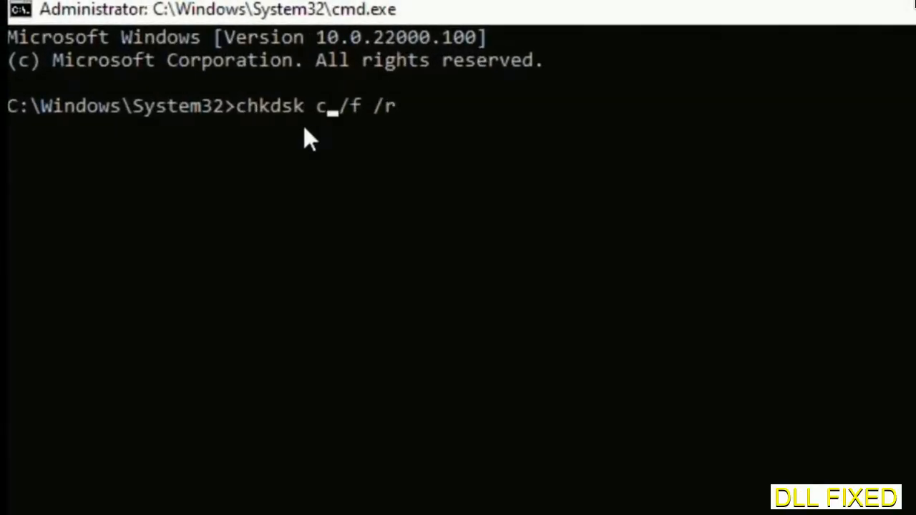
text(:)
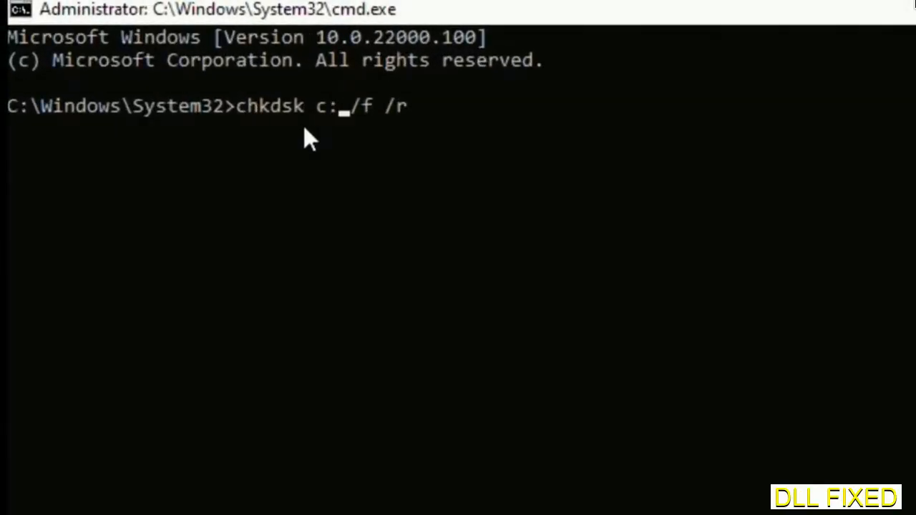
key(Enter)
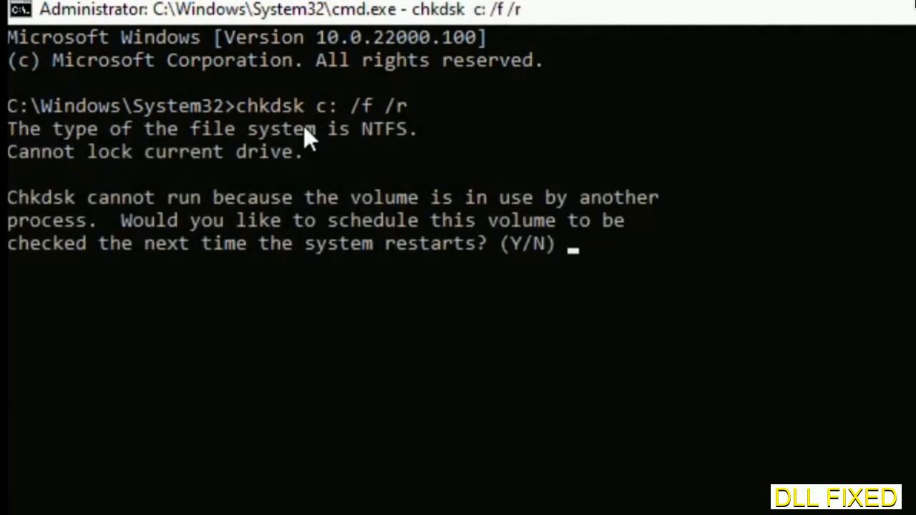
text(Y)
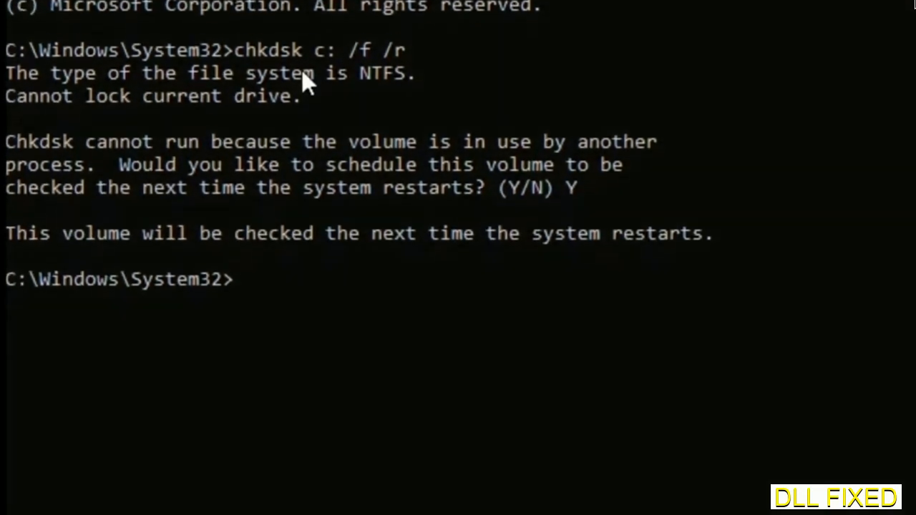
Start the system file scan with sfc /scannow.
scroll(down, 3)
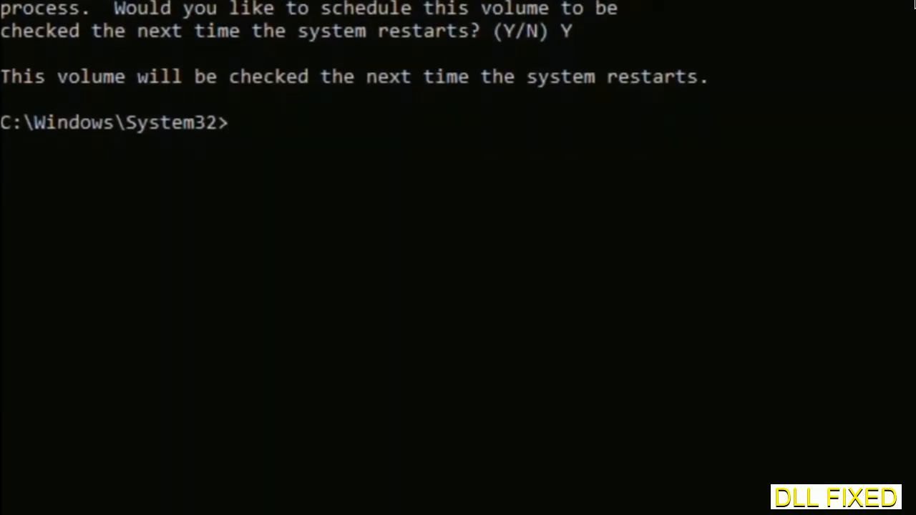
text(sfc /)
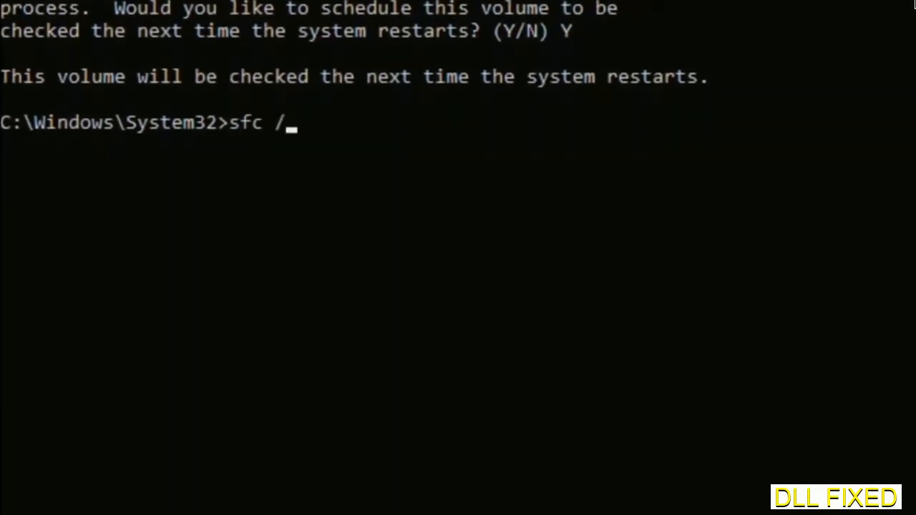
text(scannow)
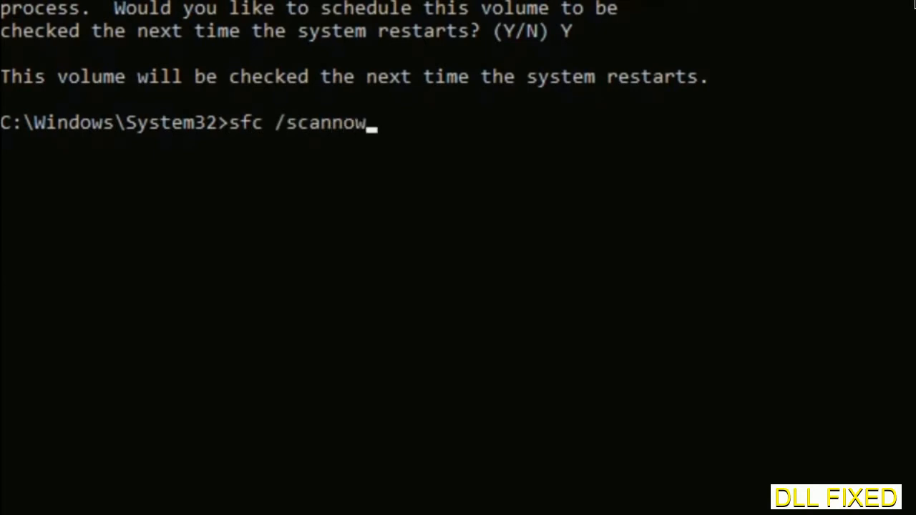
key(enter)
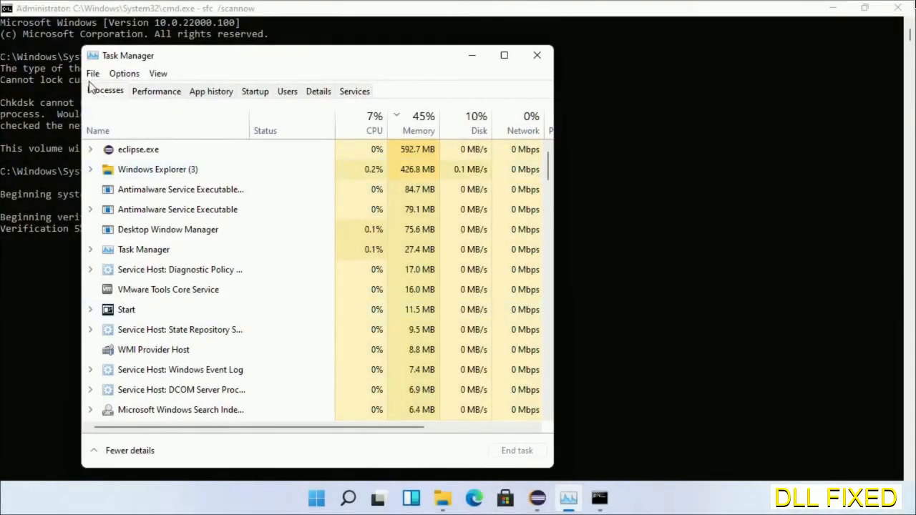
Launch another administrator cmd.exe via Task Manager's Run new task.
click(92, 73)
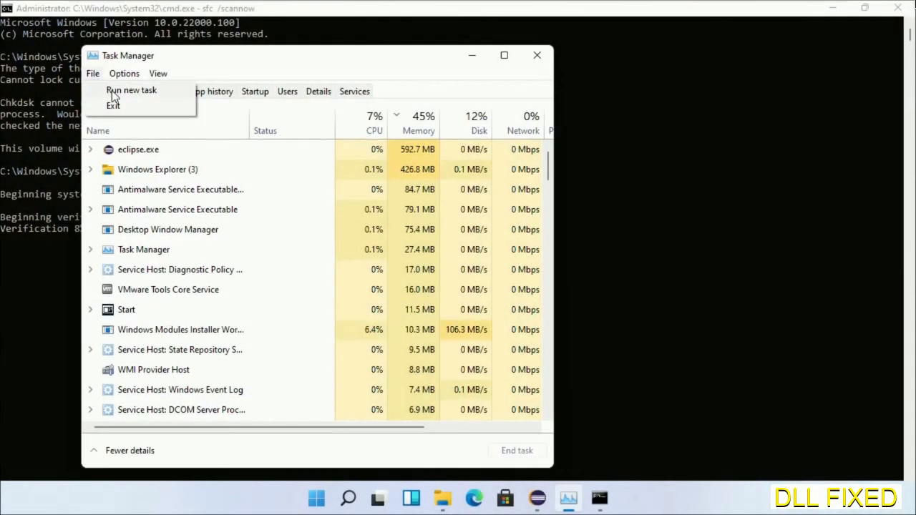
click(131, 89)
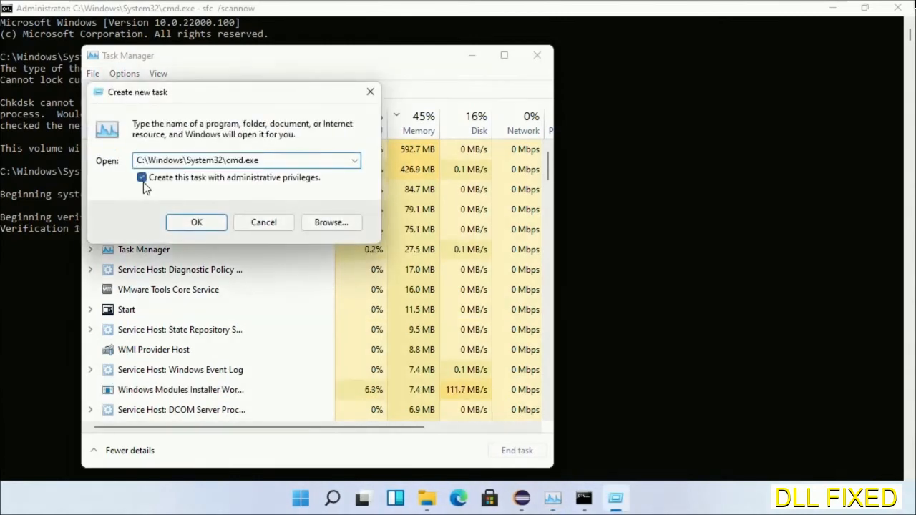
click(196, 221)
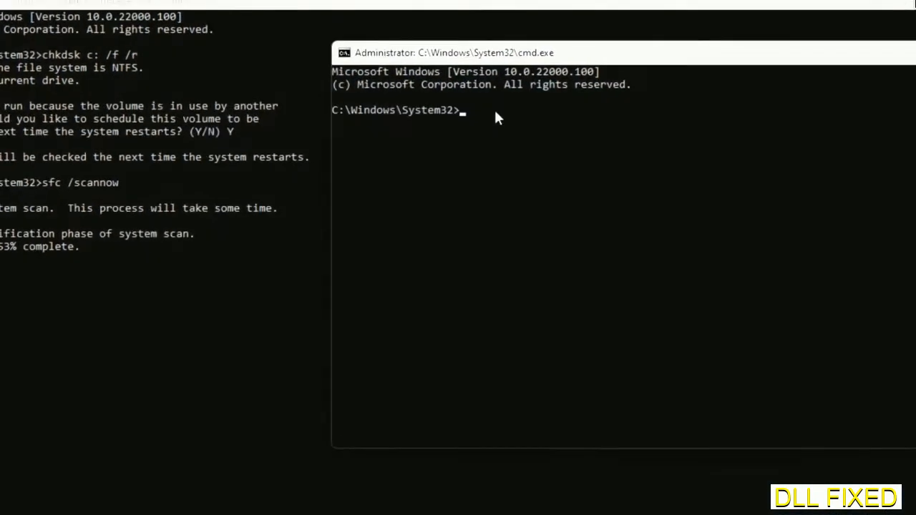
Type regsvr32 "C:\Windows\System32\myMissingDllFile.dll", select the placeholder name, then show the restart options.
text(regsvr32 "C:\Windows\System32\myMissingDllFile.dll")
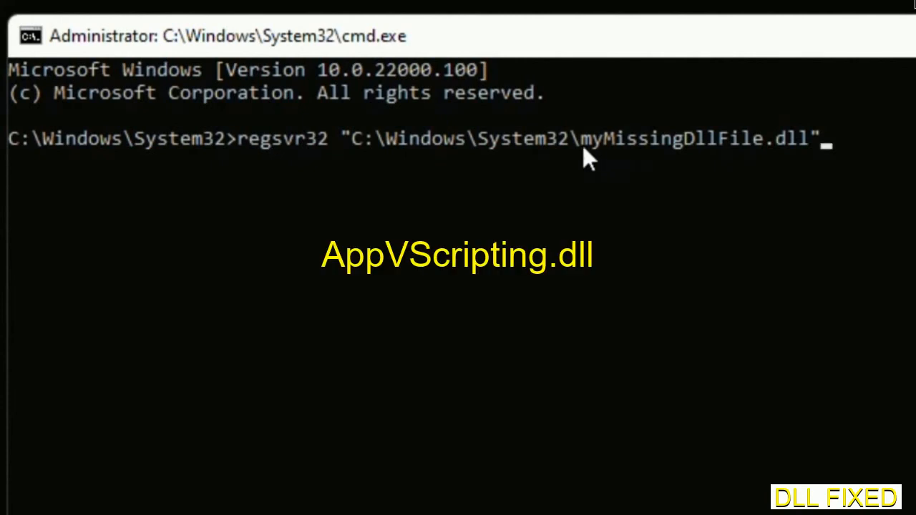
click(585, 139)
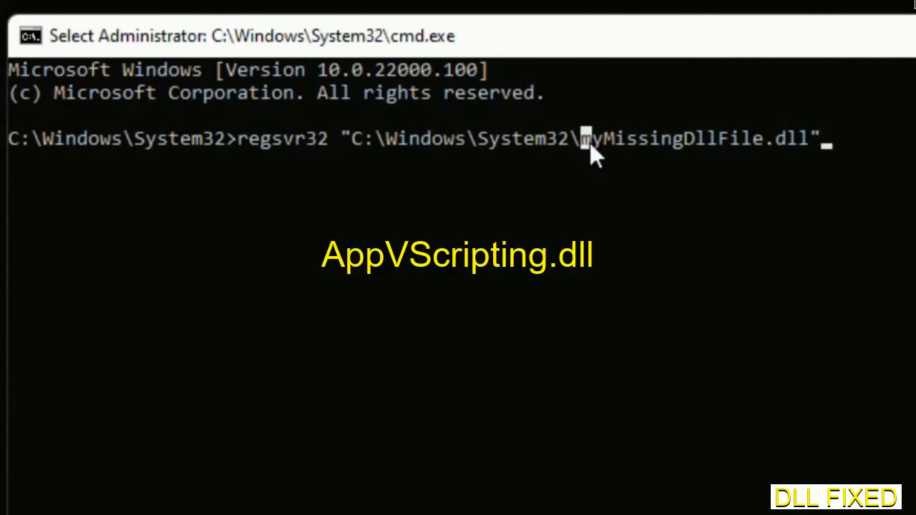
drag(584, 138, 812, 138)
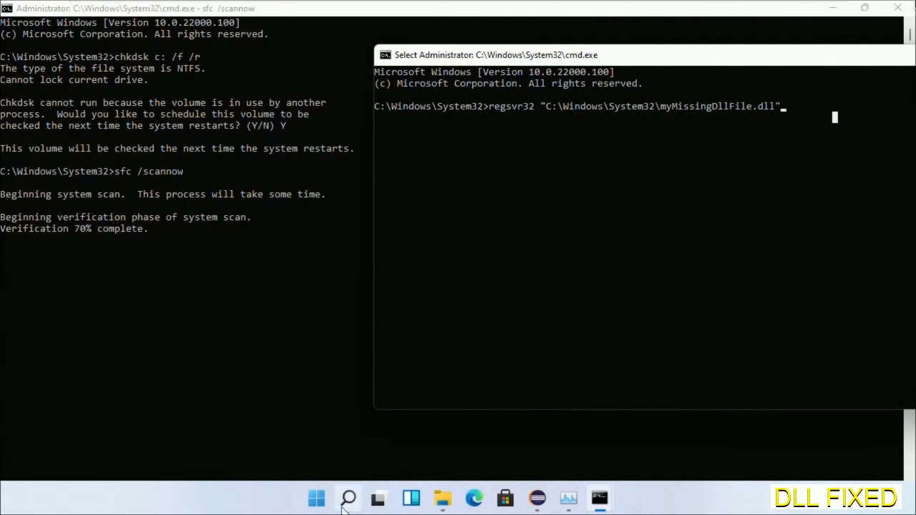
click(348, 498)
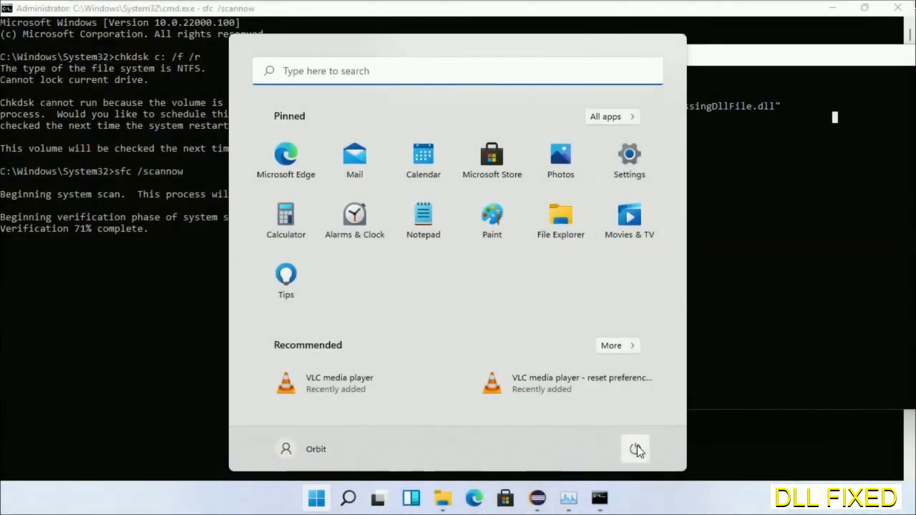
click(634, 448)
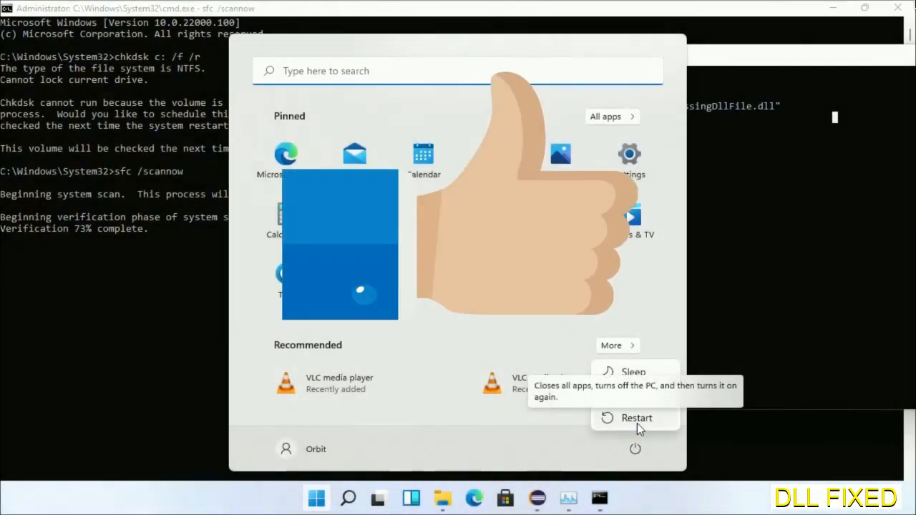